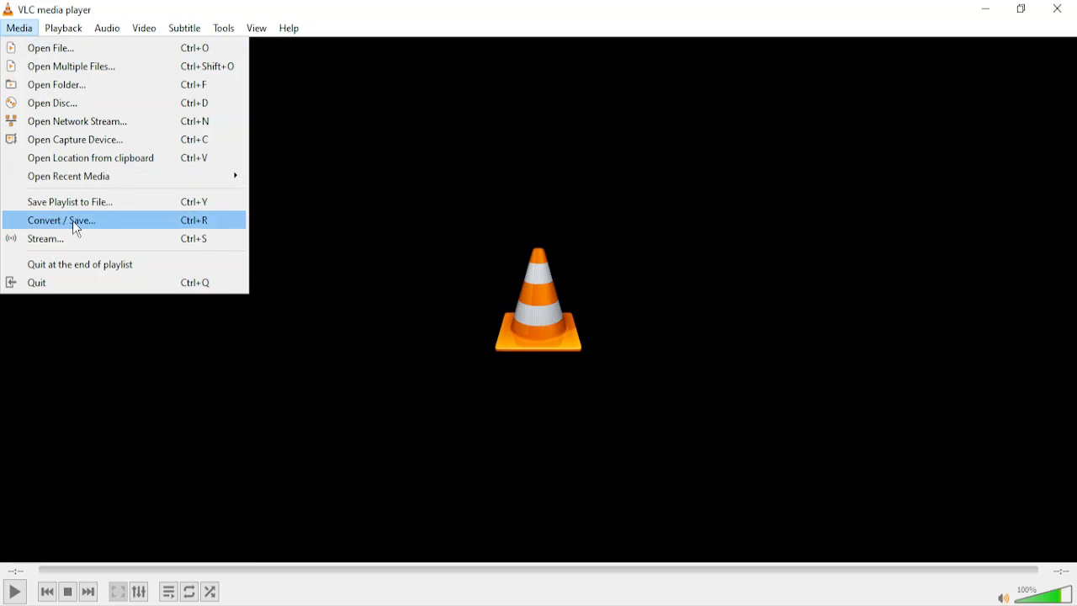
pyautogui.moveTo(233, 227)
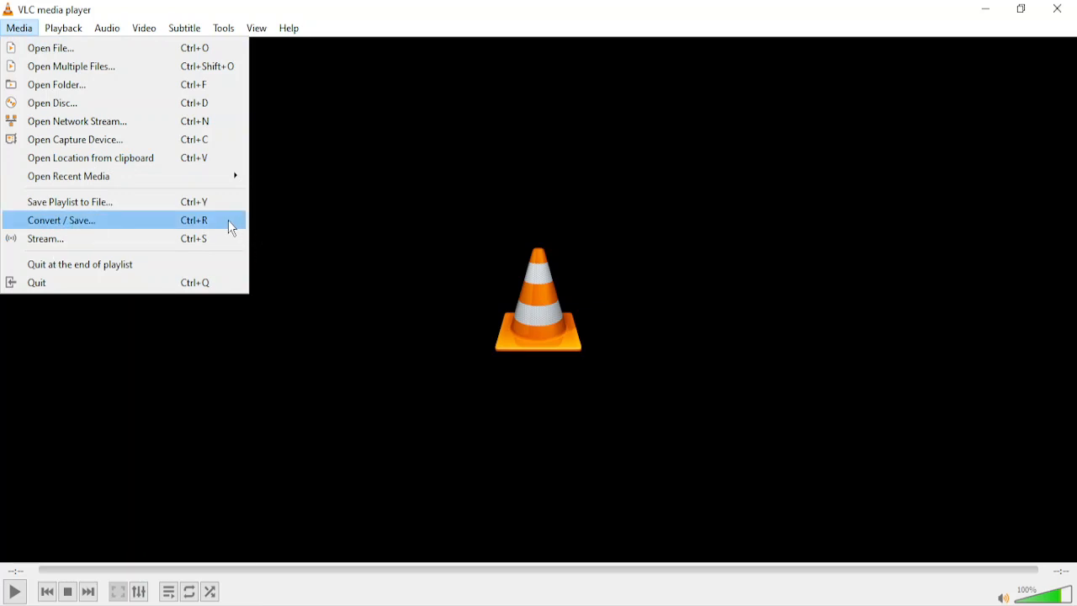
# Bring up Media > Convert / Save to reach the Open Media dialog.
pyautogui.click(60, 219)
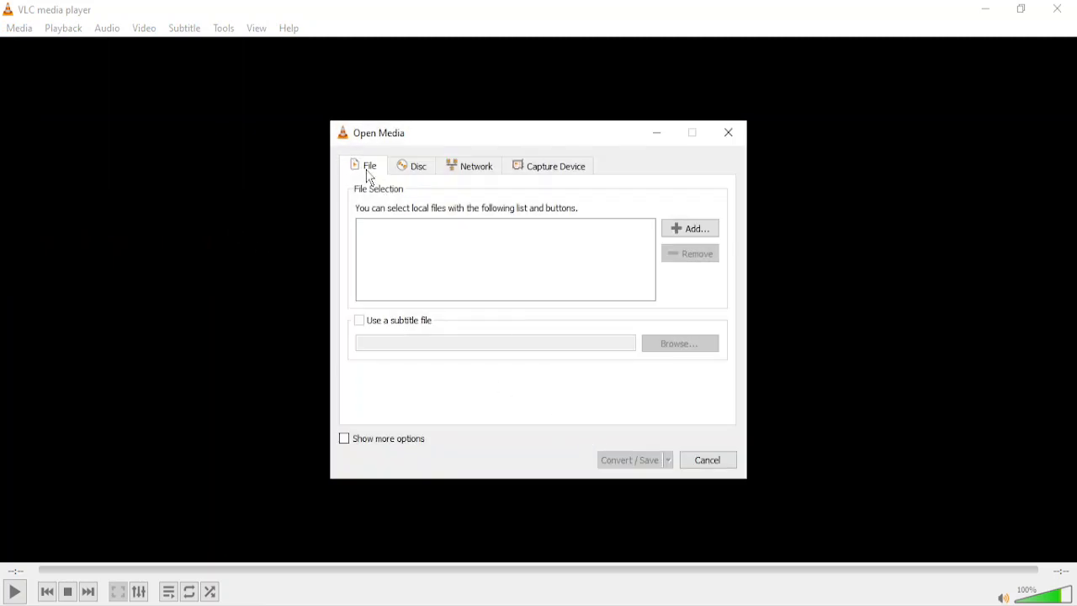
pyautogui.moveTo(688, 232)
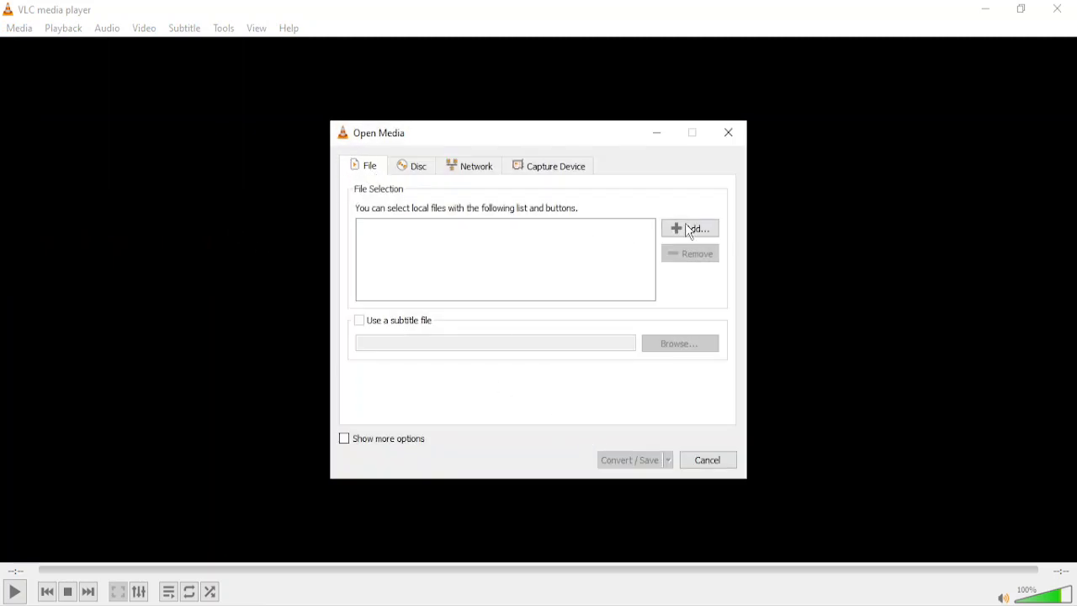
# Add '71 Hide Current App activity in Discord' from the 12 Aug folder to the file list.
pyautogui.click(690, 229)
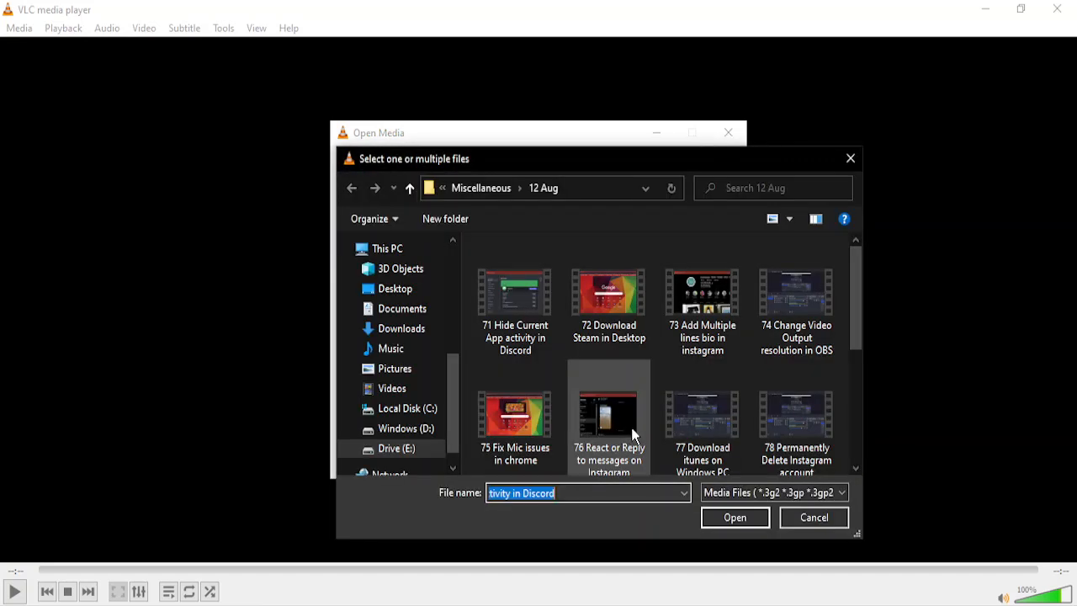
pyautogui.moveTo(639, 345)
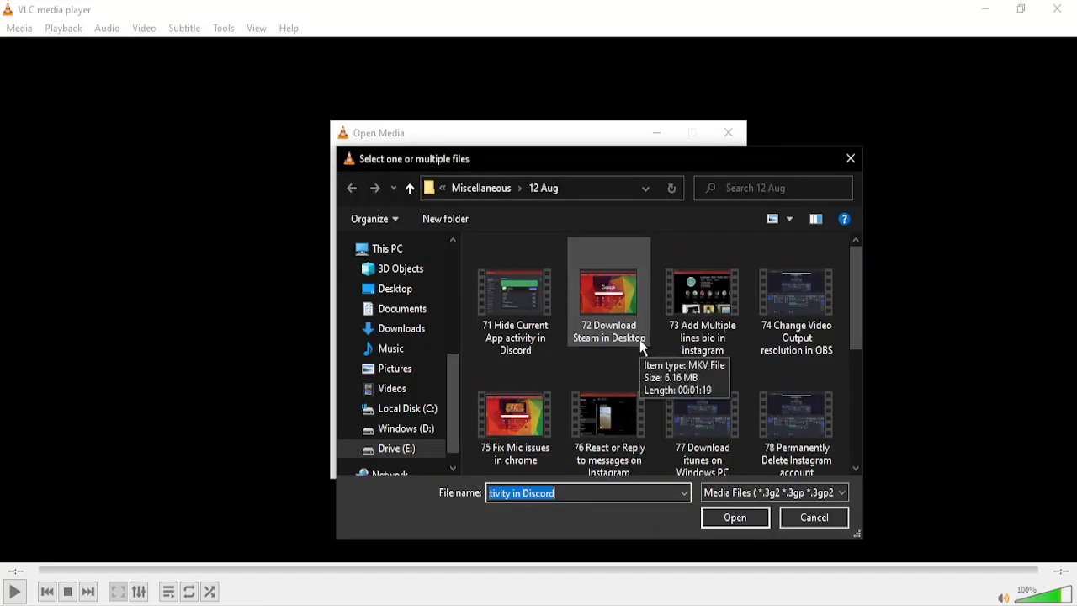
pyautogui.click(515, 295)
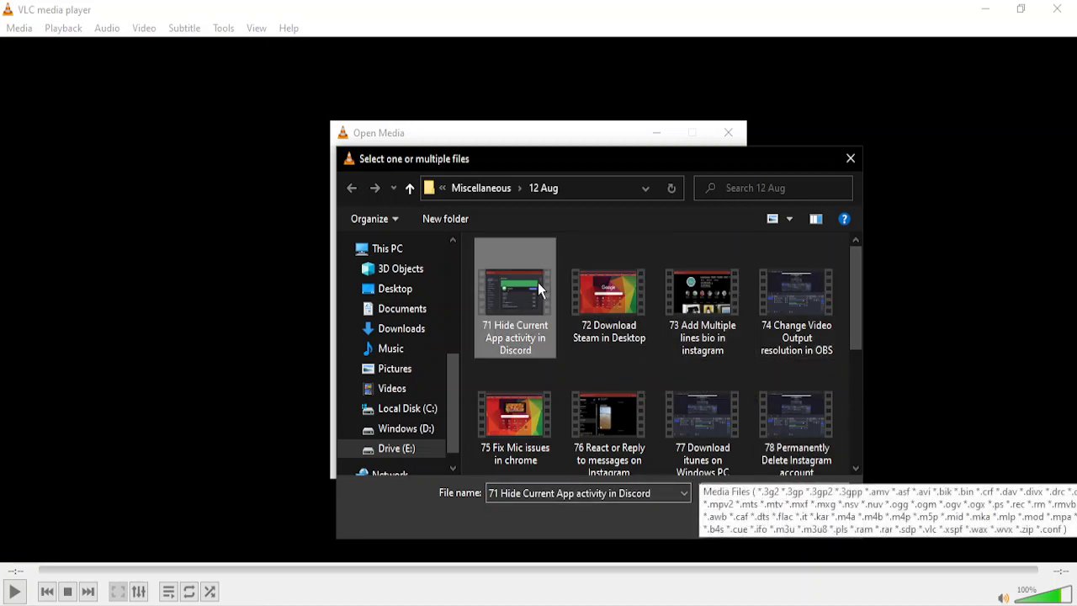
pyautogui.click(515, 293)
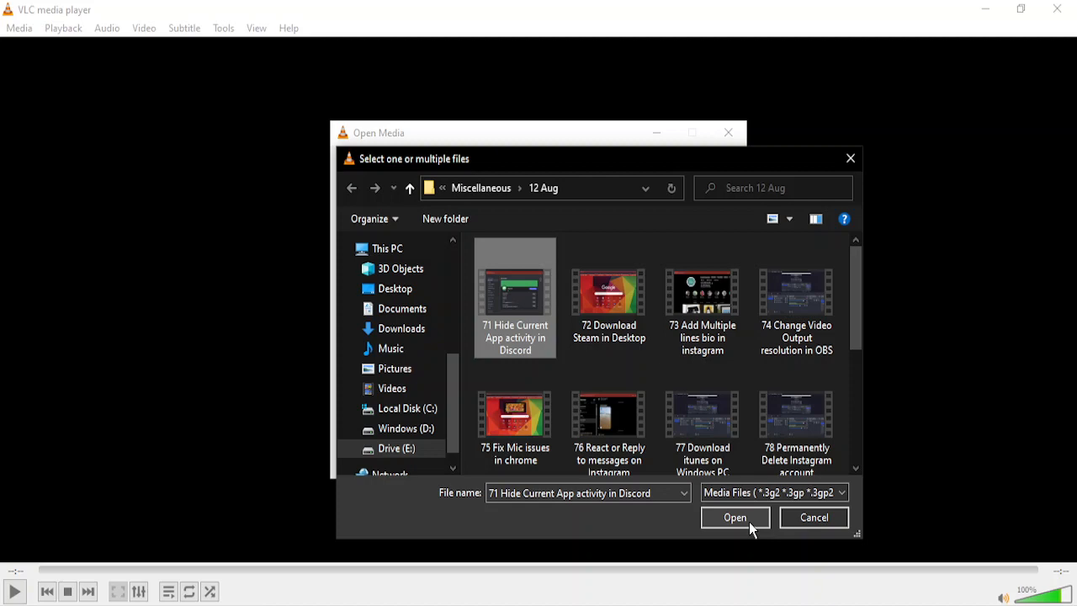
pyautogui.click(734, 517)
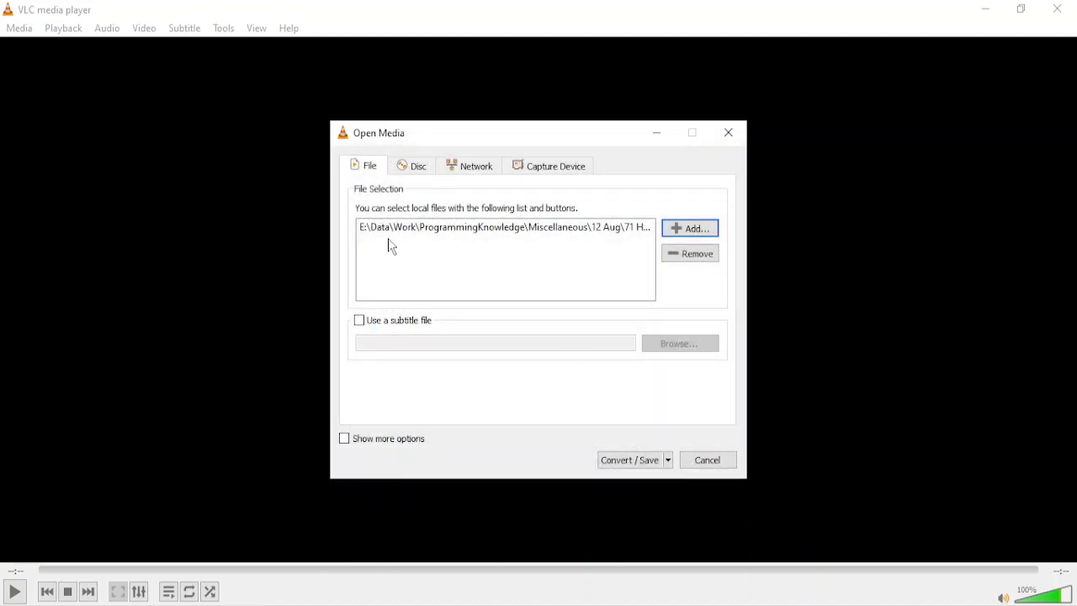
# Proceed to Convert and choose the Video - H.264 + MP3 (MP4) profile.
pyautogui.click(629, 460)
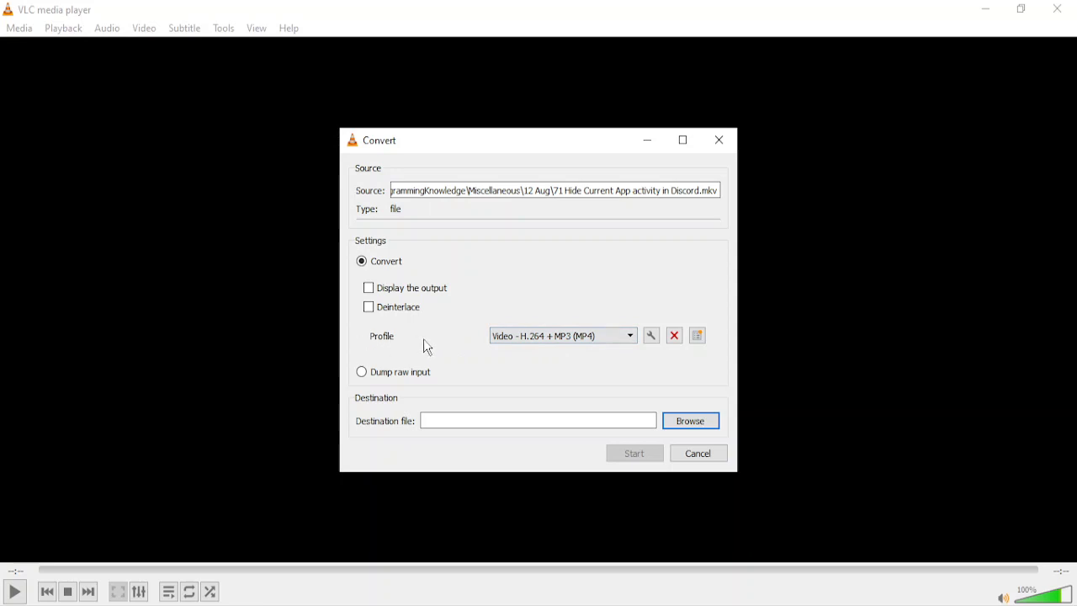
pyautogui.click(629, 337)
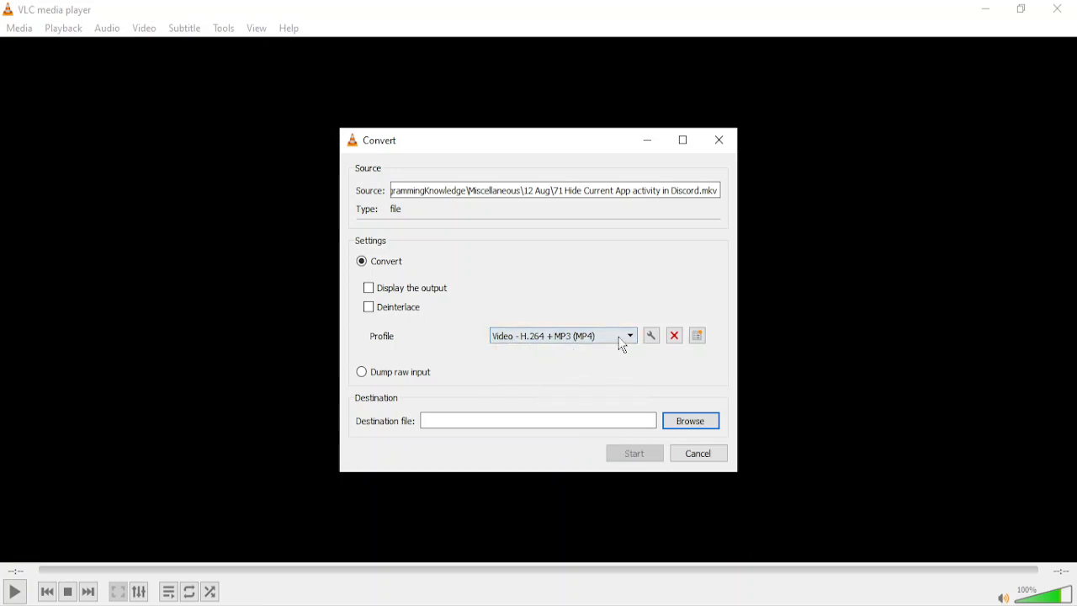
pyautogui.click(630, 335)
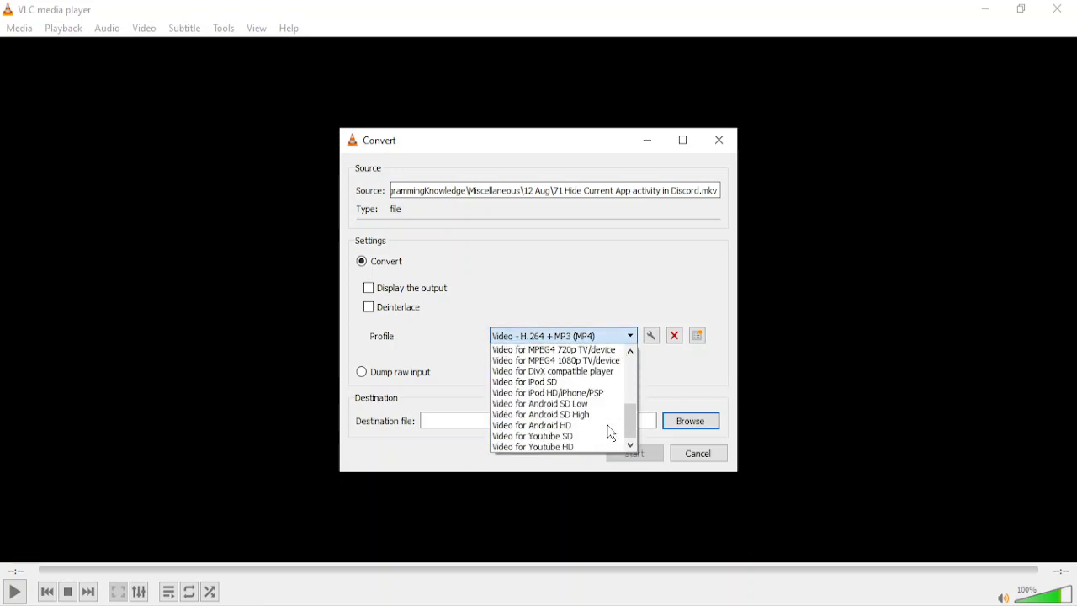
pyautogui.scroll(-3)
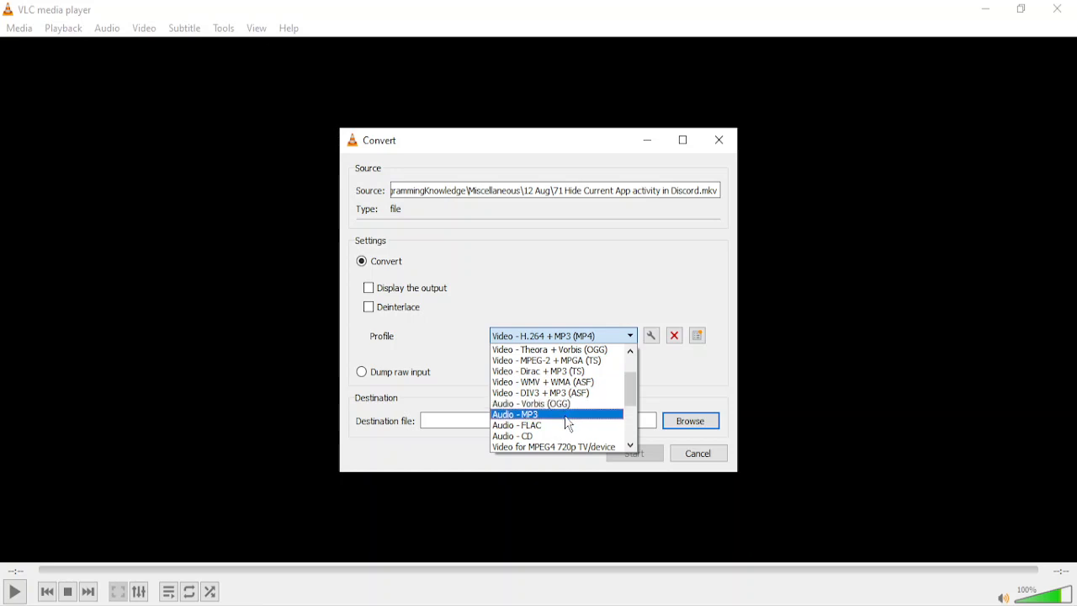
pyautogui.scroll(-3)
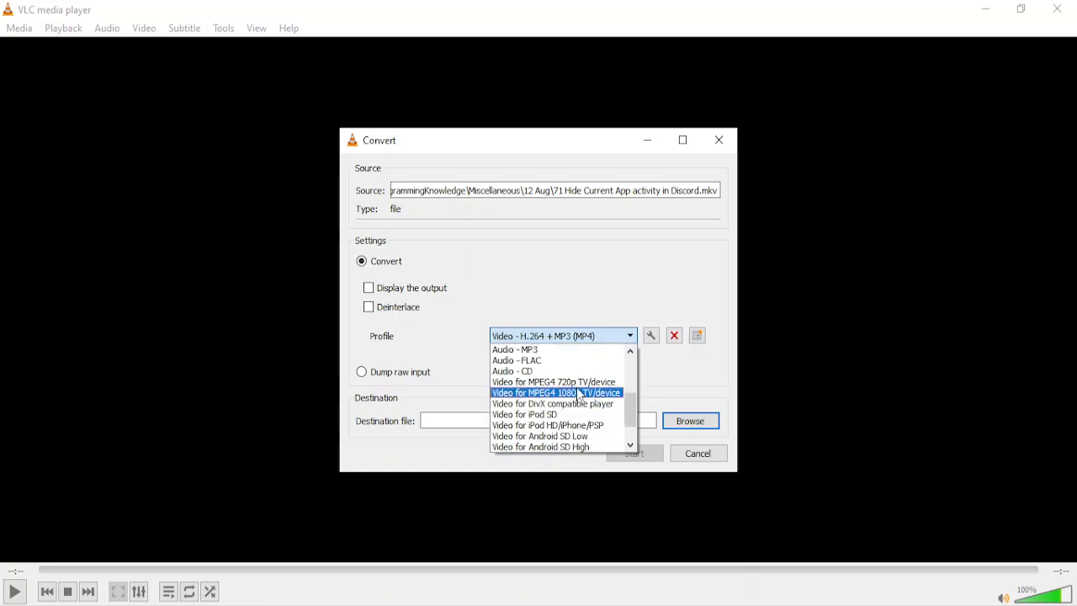
pyautogui.scroll(3)
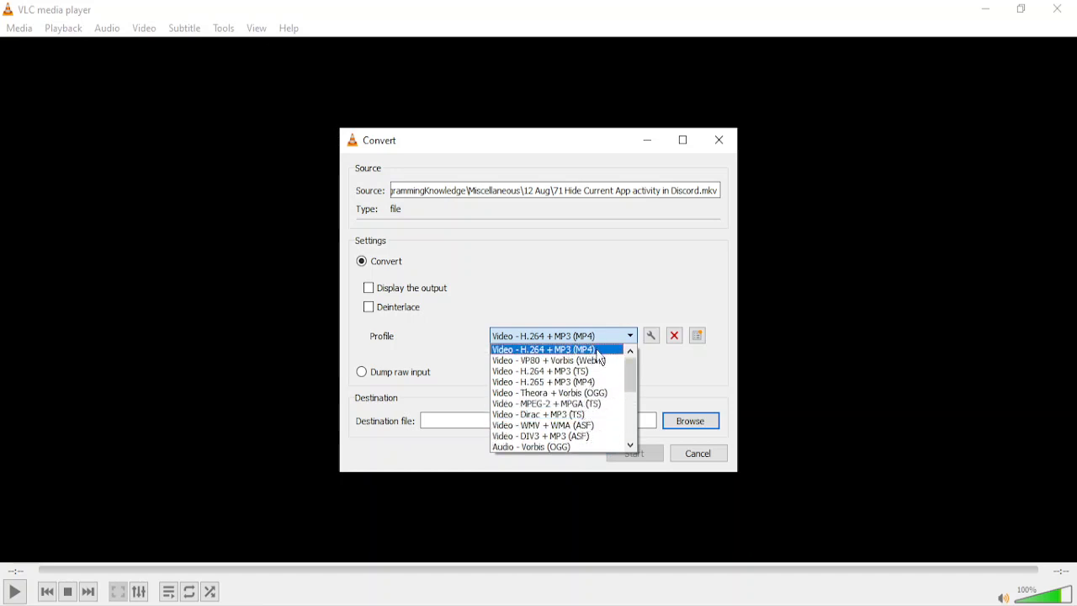
pyautogui.click(542, 349)
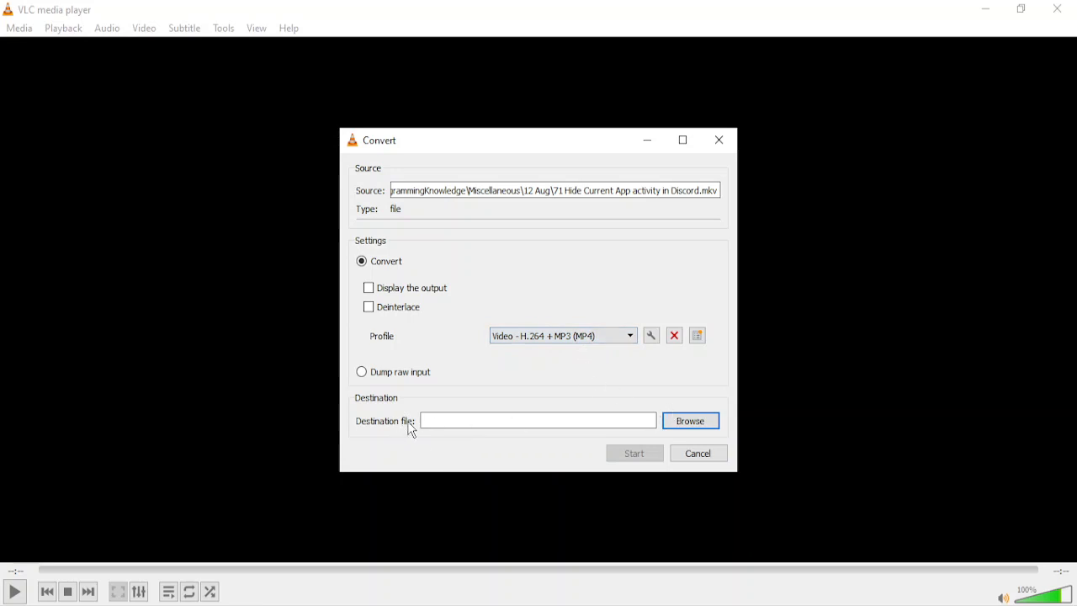
# Set the Desktop as the destination for the converted MP4 file.
pyautogui.click(690, 421)
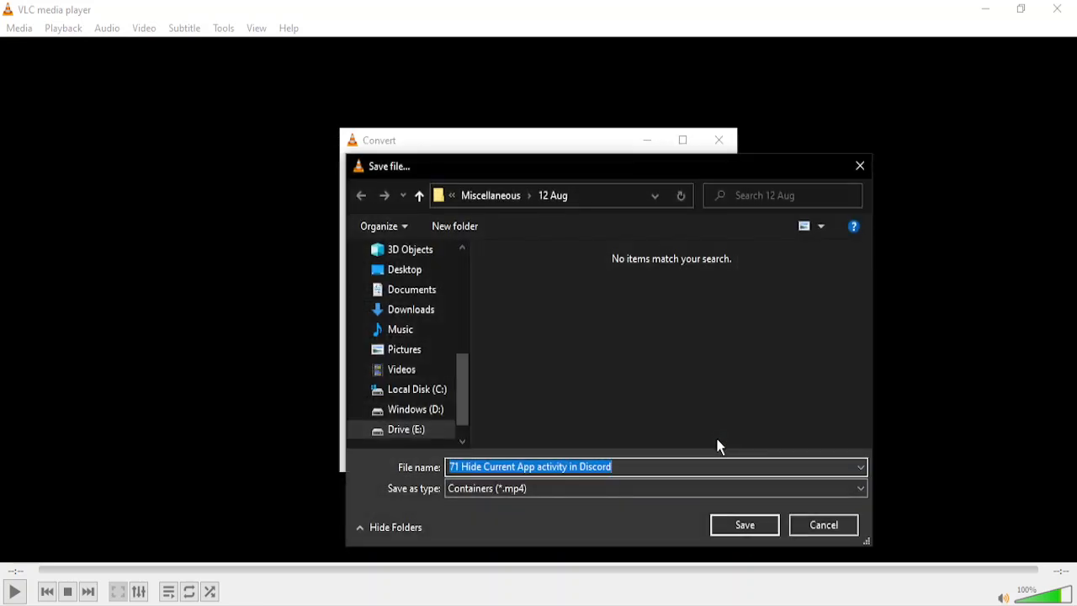
pyautogui.click(403, 269)
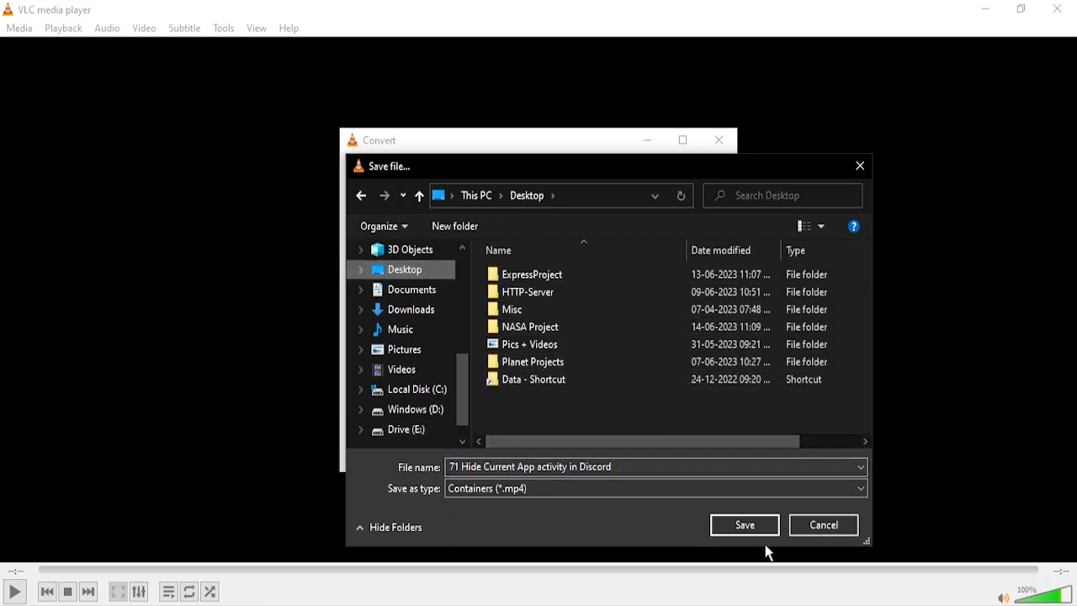
pyautogui.click(744, 525)
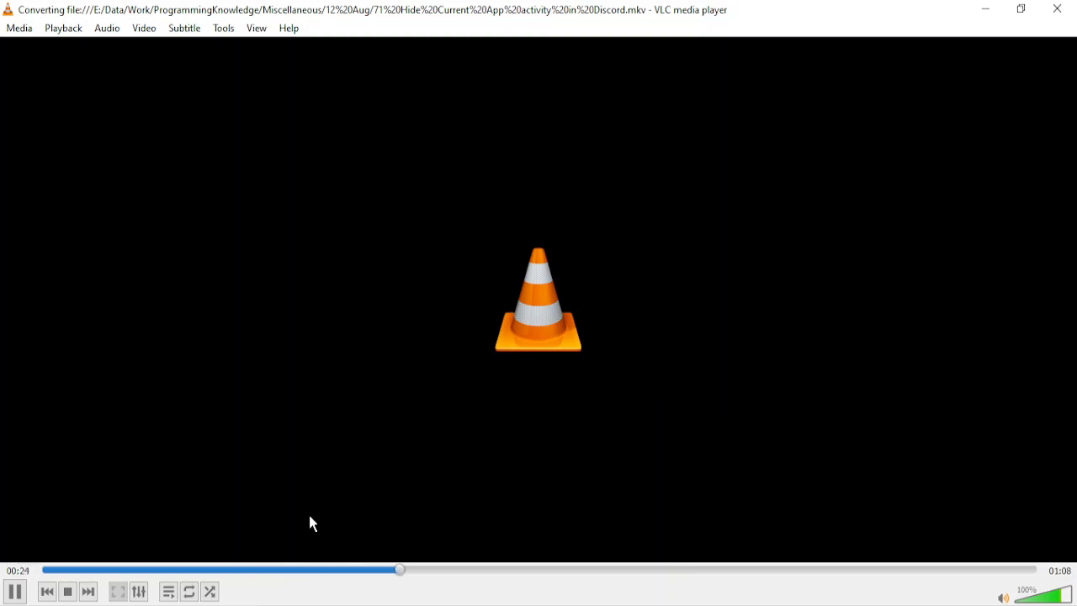
# Start the conversion, let it pass halfway, then switch to the OBS window.
pyautogui.click(498, 569)
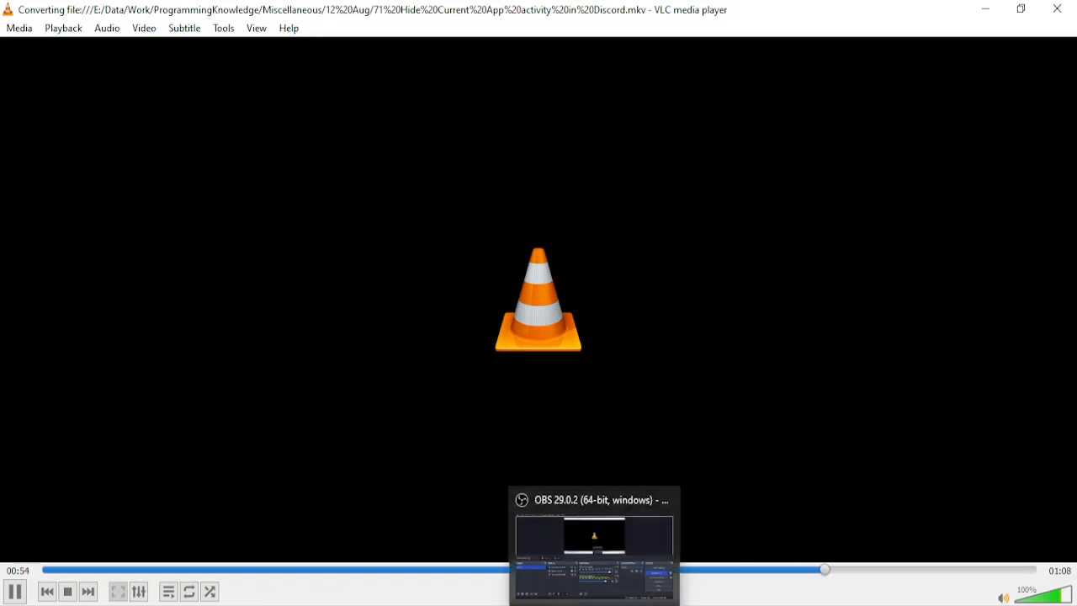
pyautogui.click(593, 547)
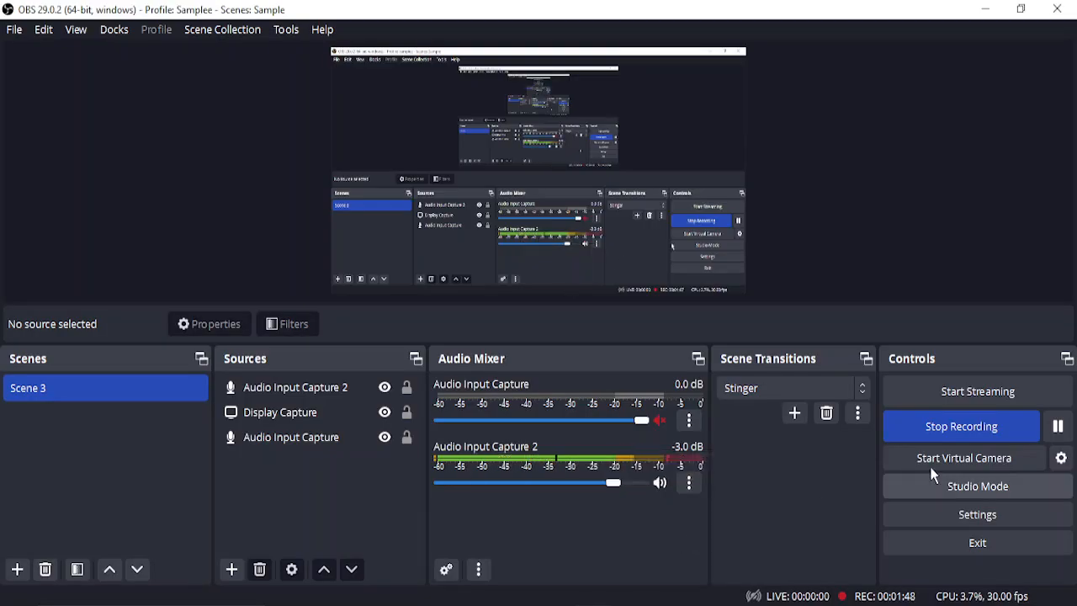